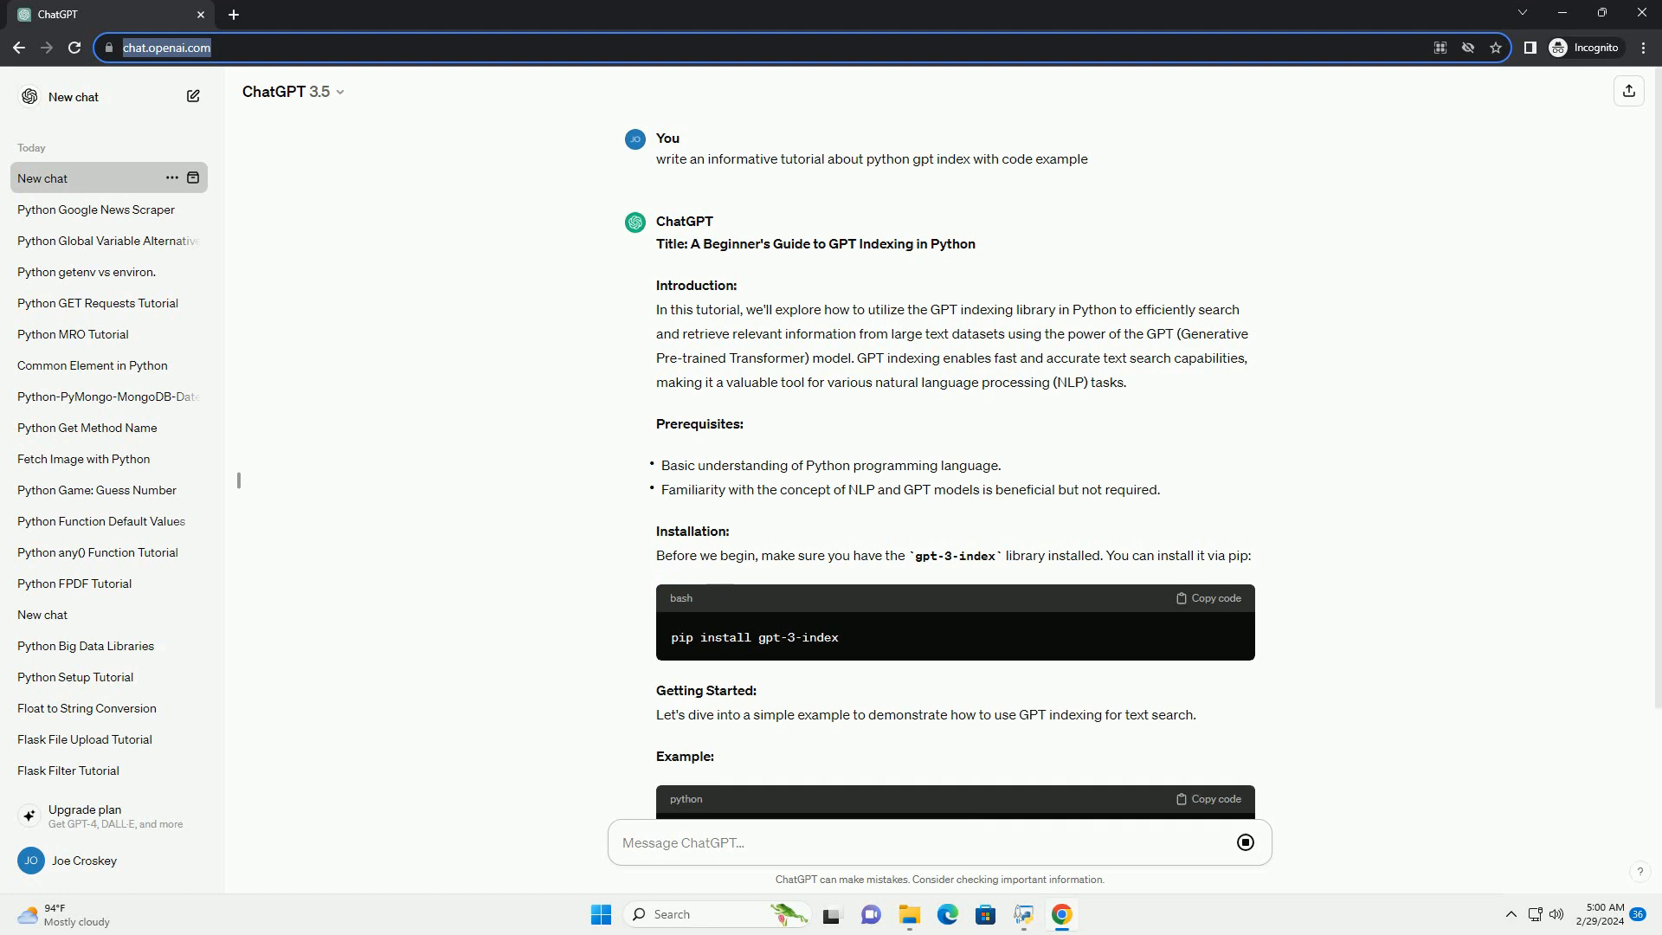
{"action": "scroll", "scroll_direction": "down", "scroll_amount": 3}
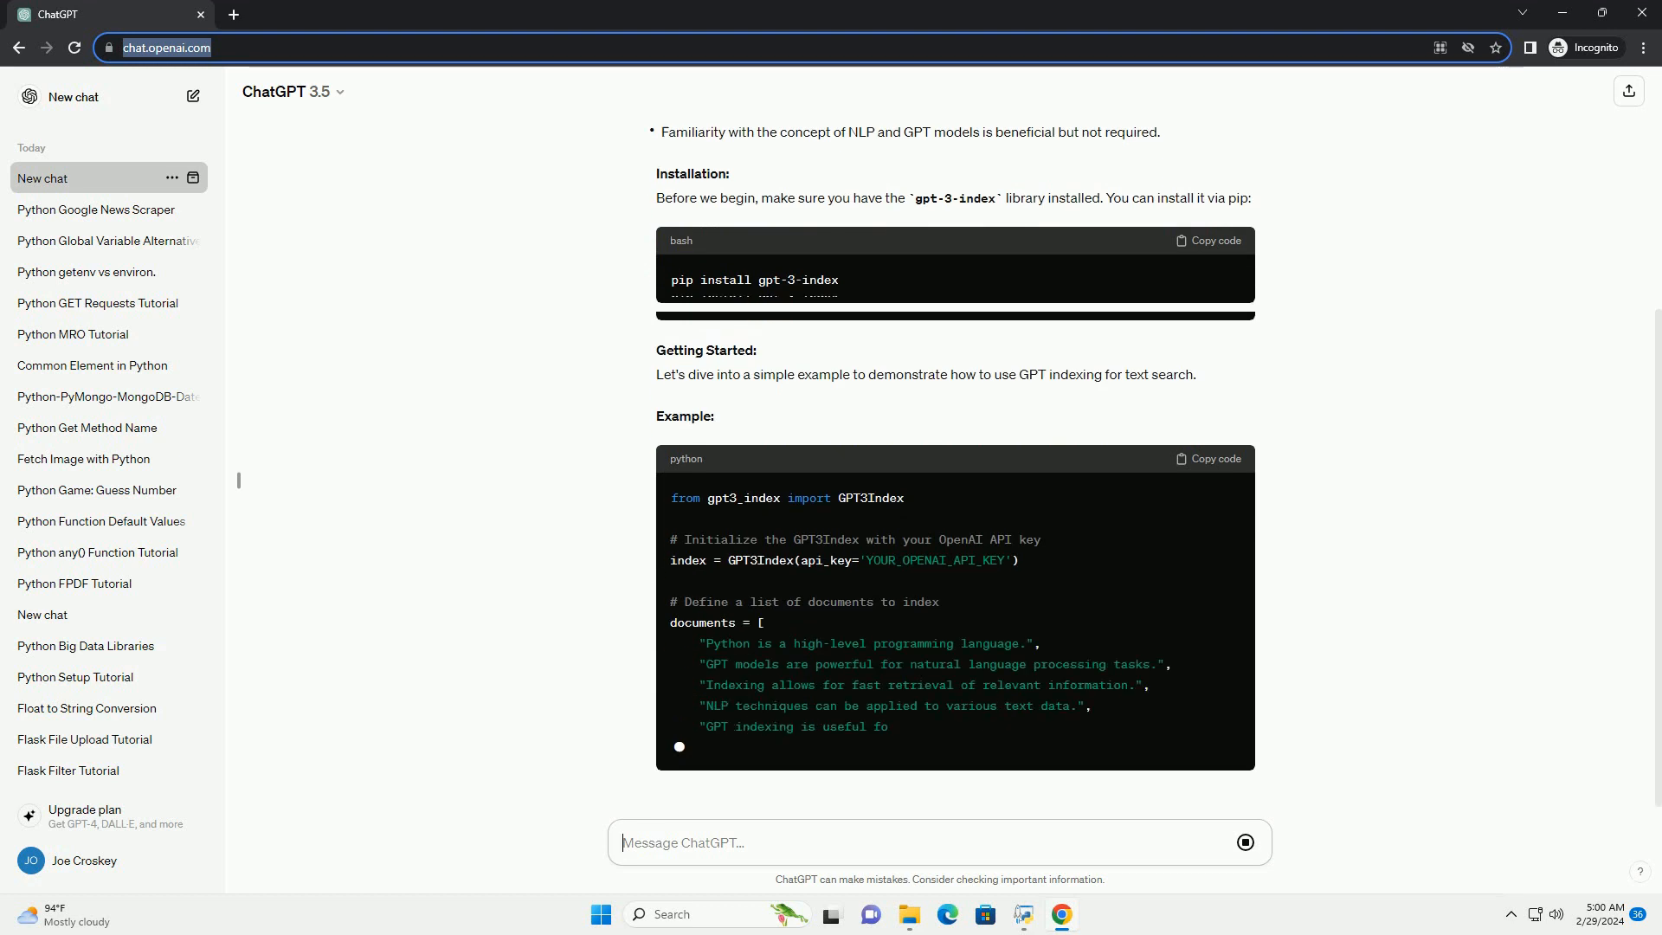
{"action": "scroll", "scroll_direction": "down", "scroll_amount": 3}
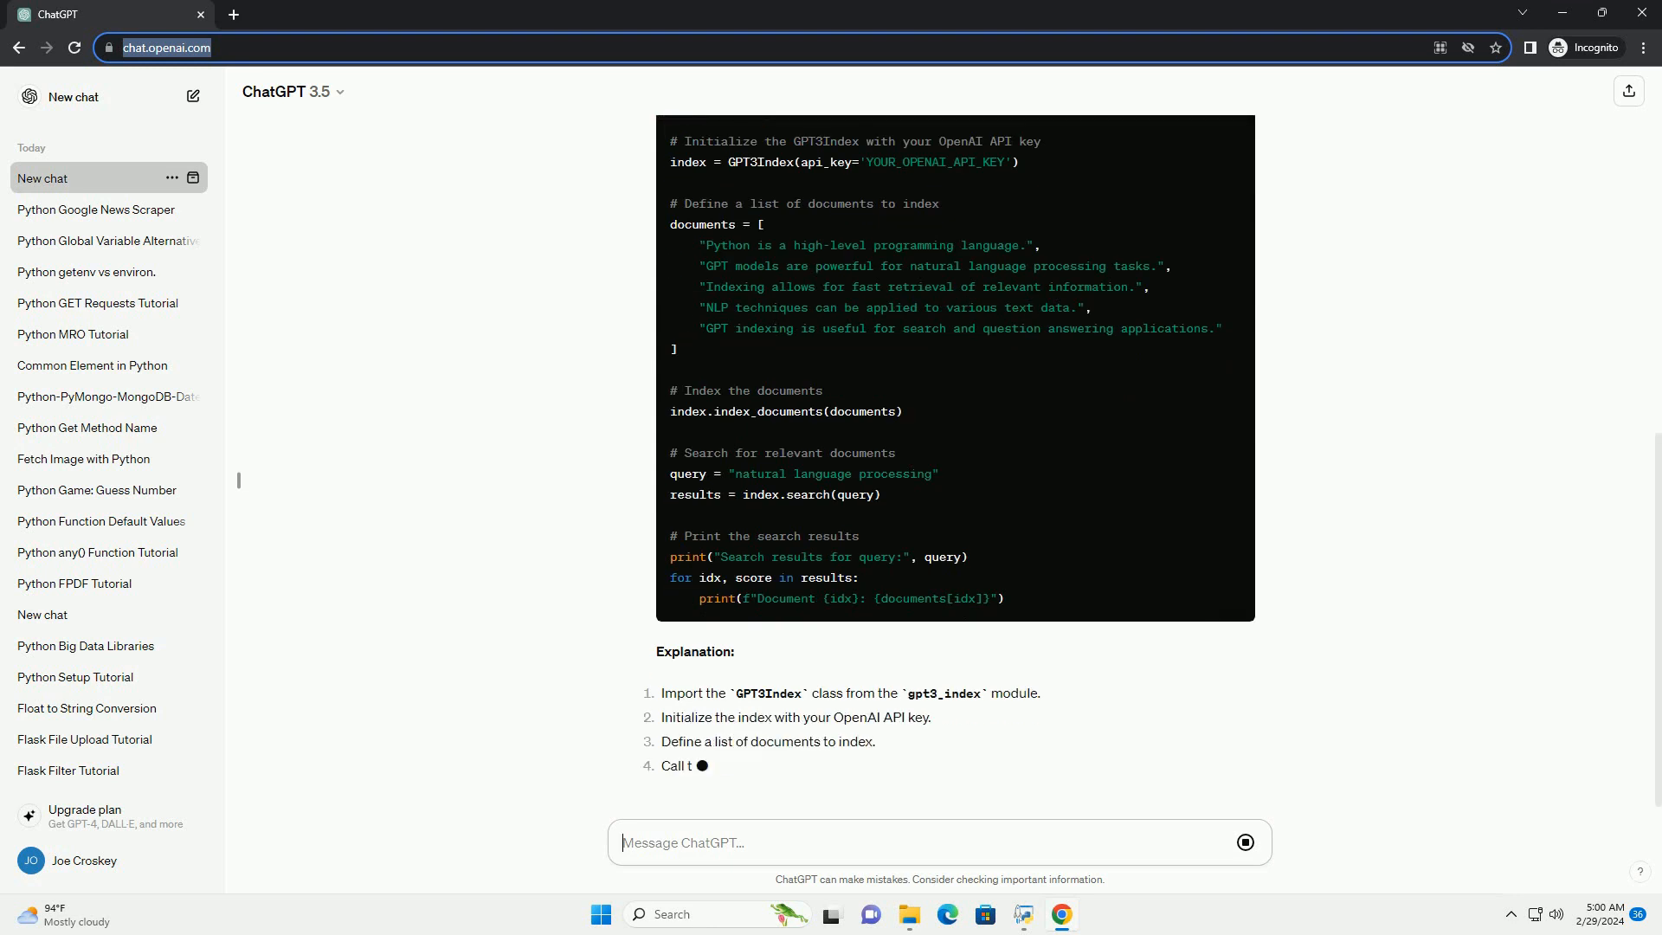
{"action": "scroll", "scroll_direction": "down", "scroll_amount": 3}
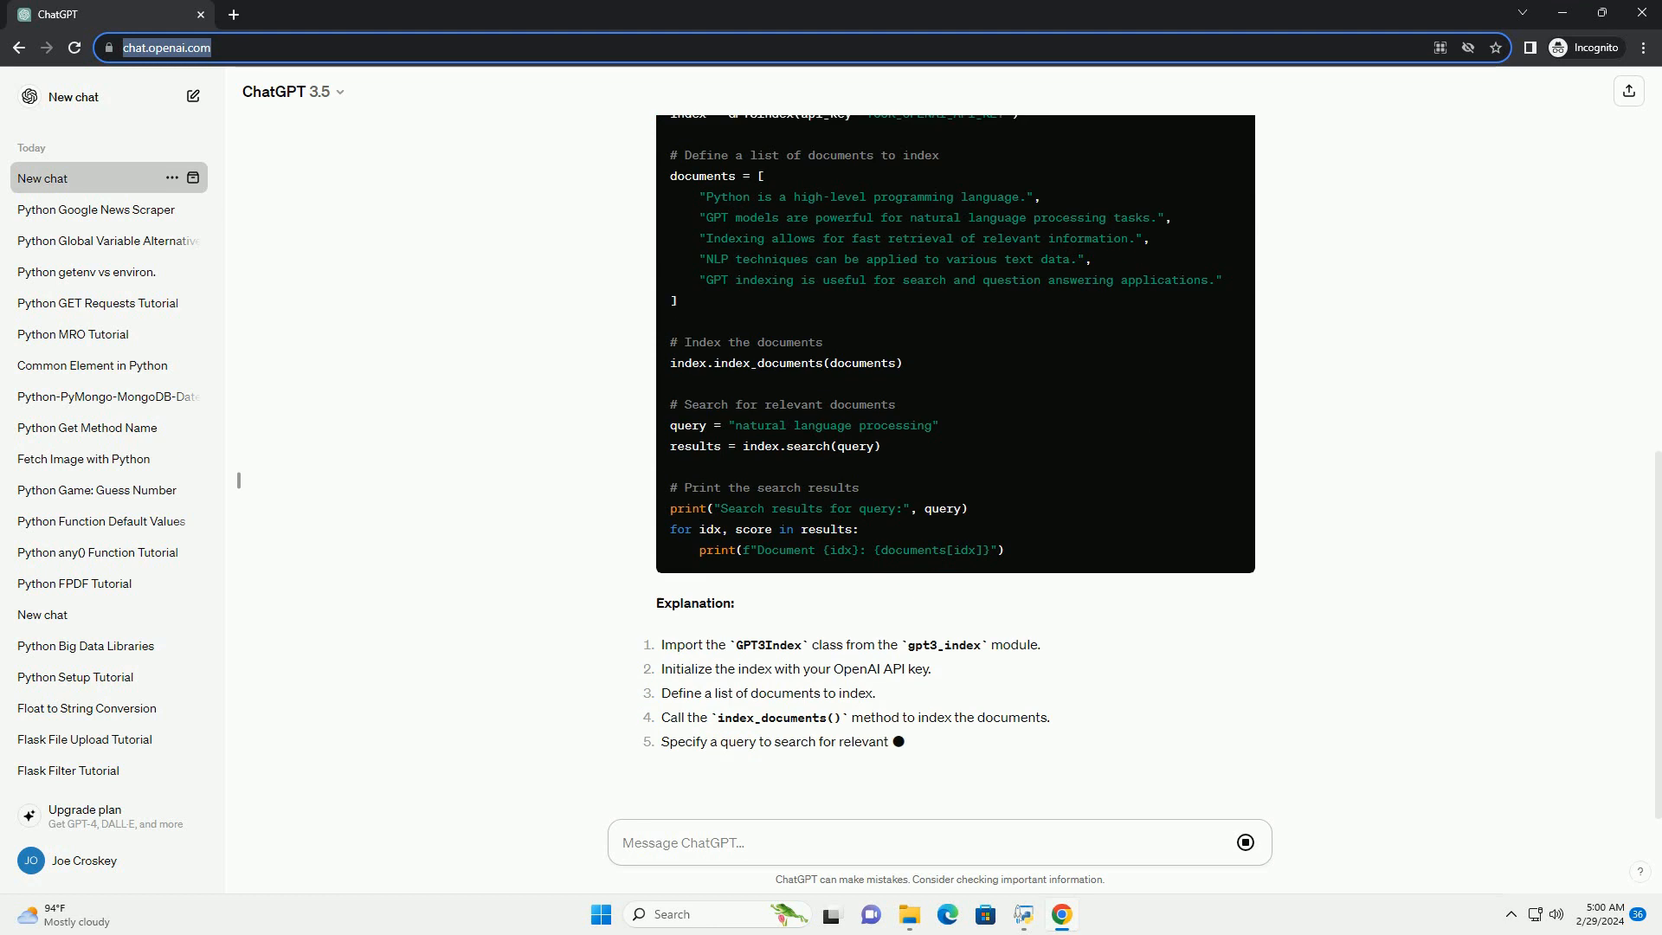